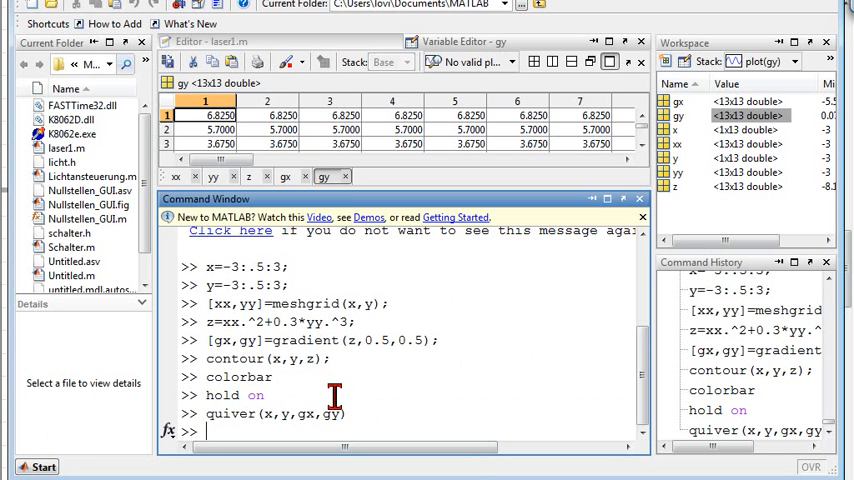
Plot the surface with surf(x,y,z) over the gradient arrows.
text(sur)
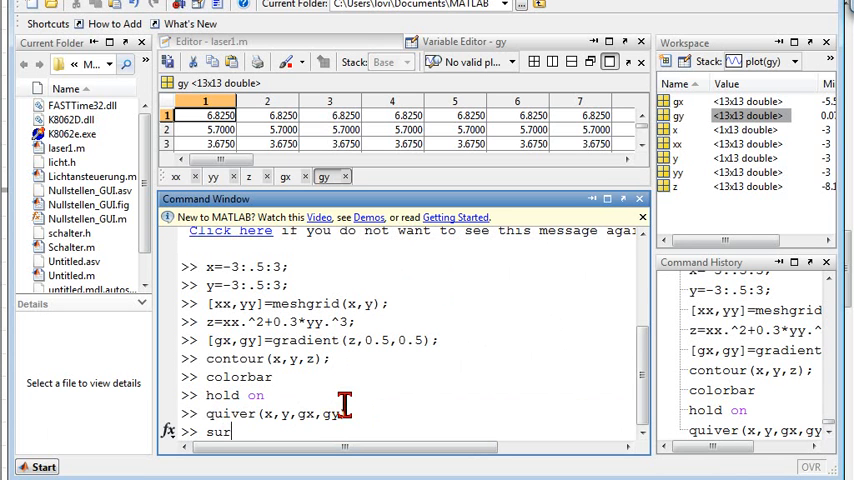
text(f()
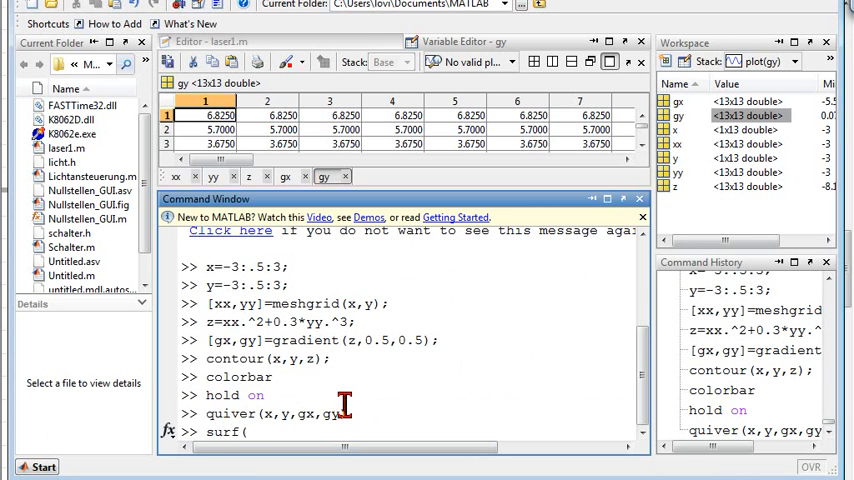
text(x,y)
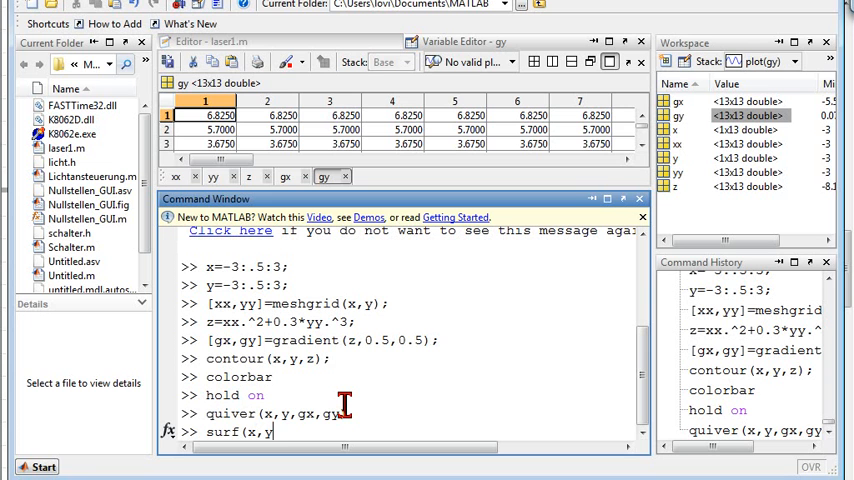
text(,z))
text(hold on)
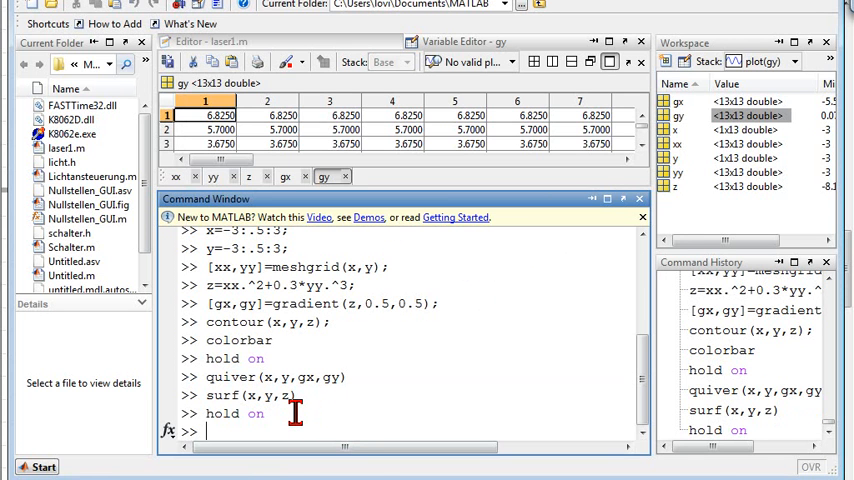
mouse_move(318, 410)
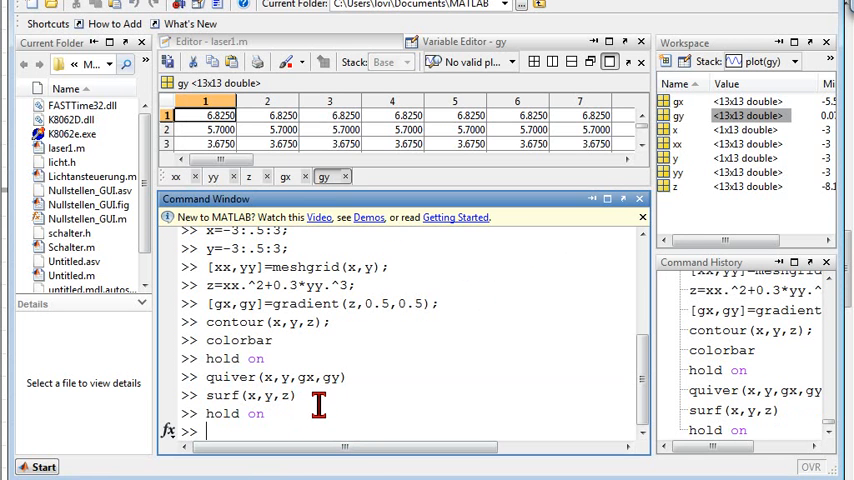
Add a colorbar, then re-enter surf(x,y,z) for the surface plot.
text(colo)
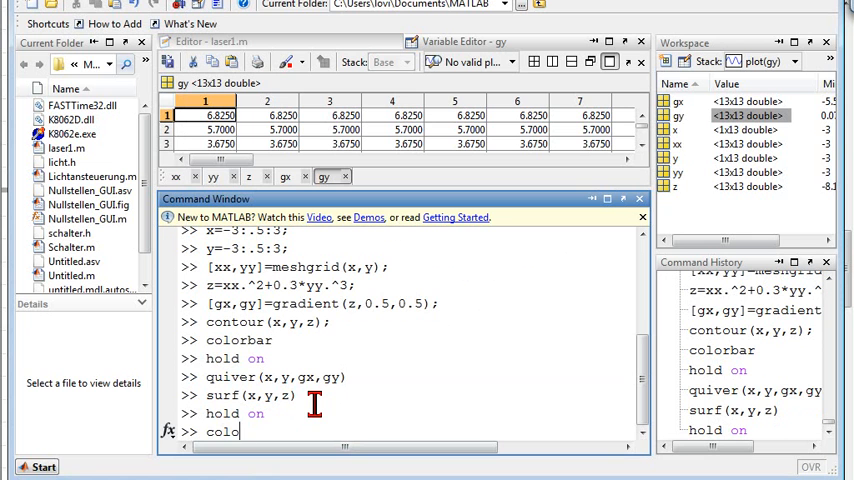
key(enter)
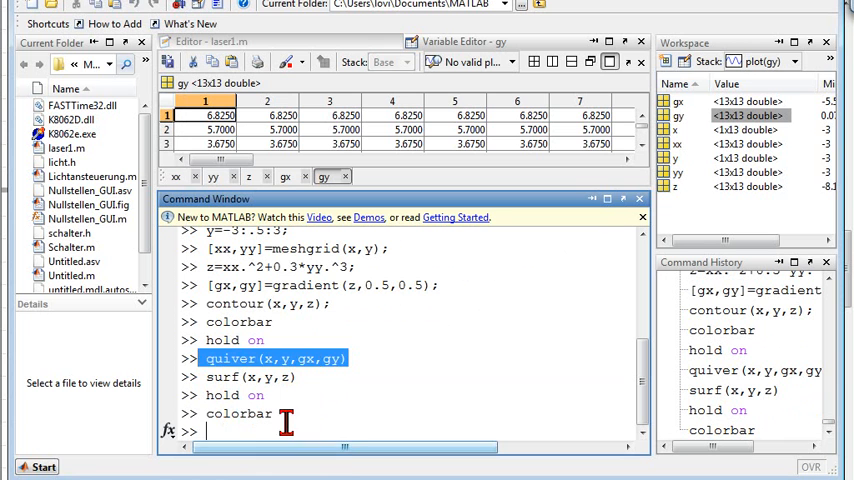
text(surf(x,y,z))
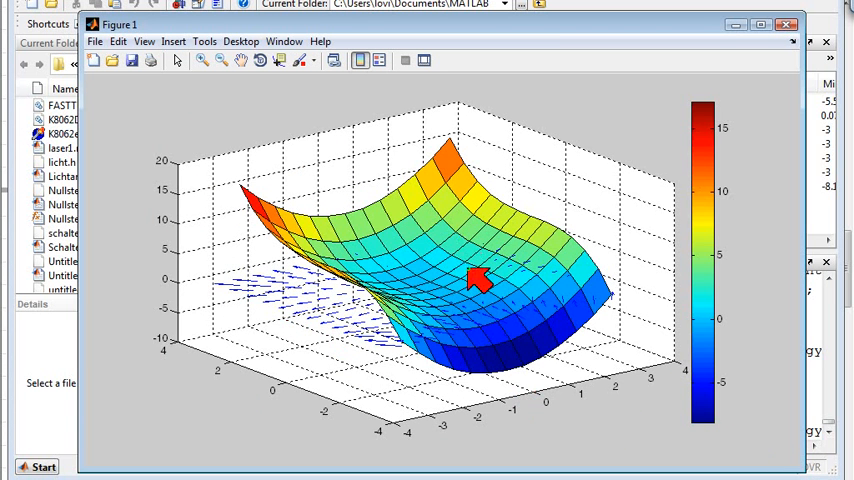
mouse_move(400, 258)
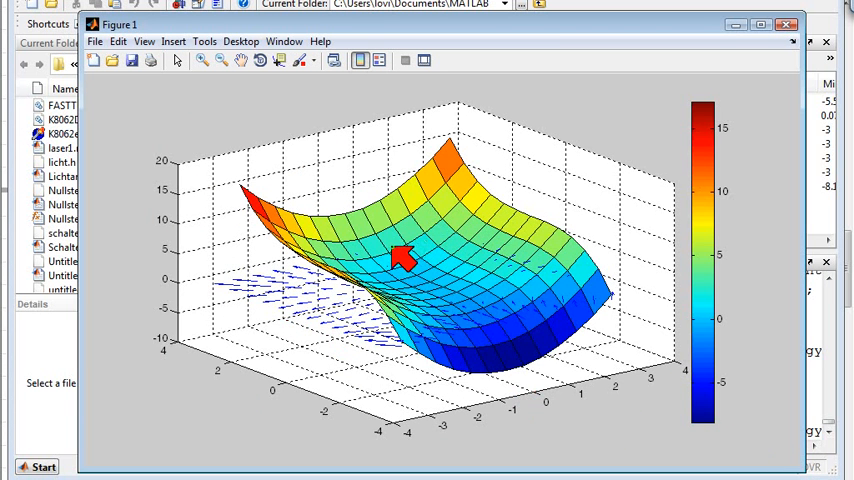
mouse_move(344, 344)
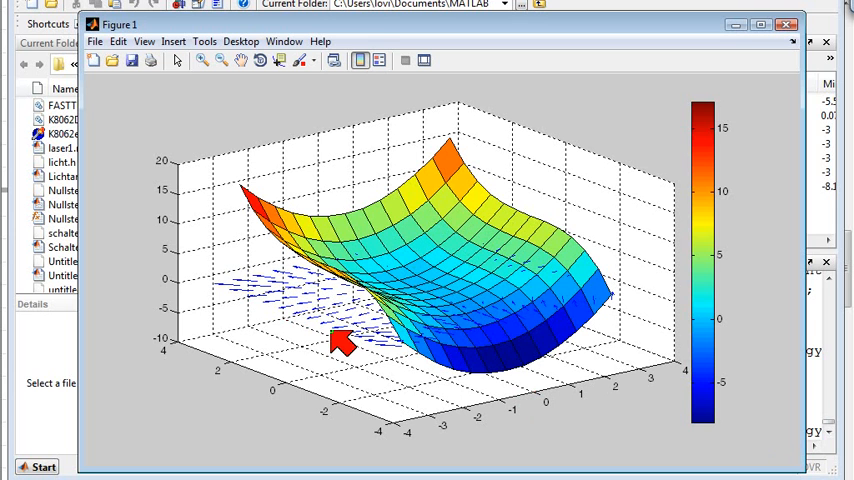
mouse_move(340, 236)
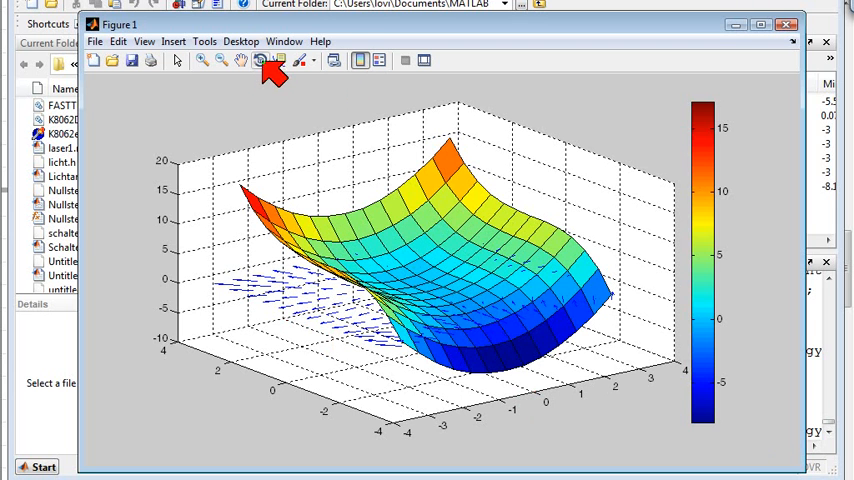
Rotate the 3D surface to view azimuth -31, elevation 36.
drag(400, 260, 396, 260)
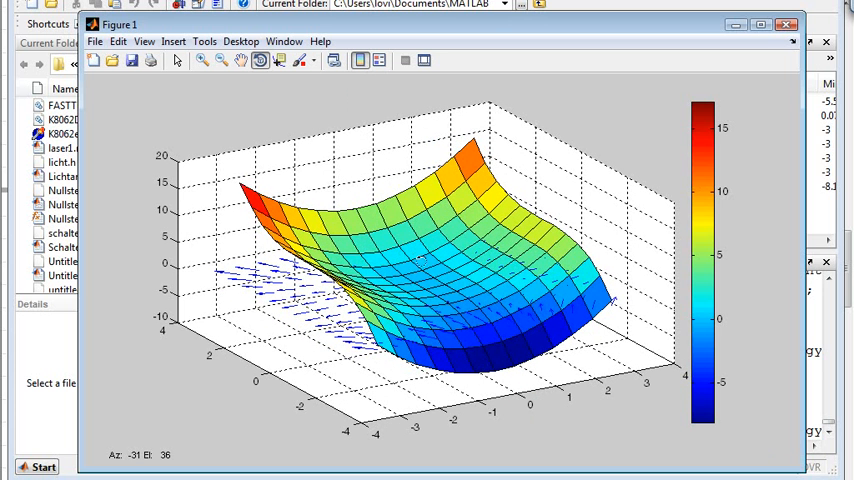
click(438, 270)
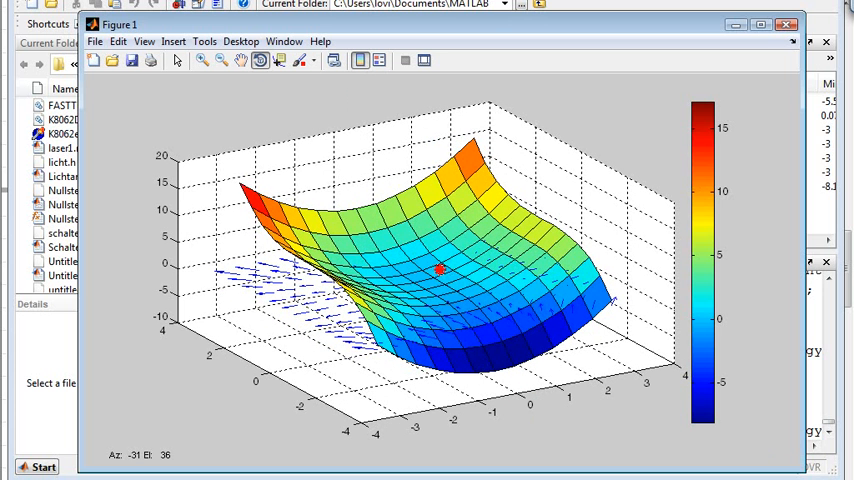